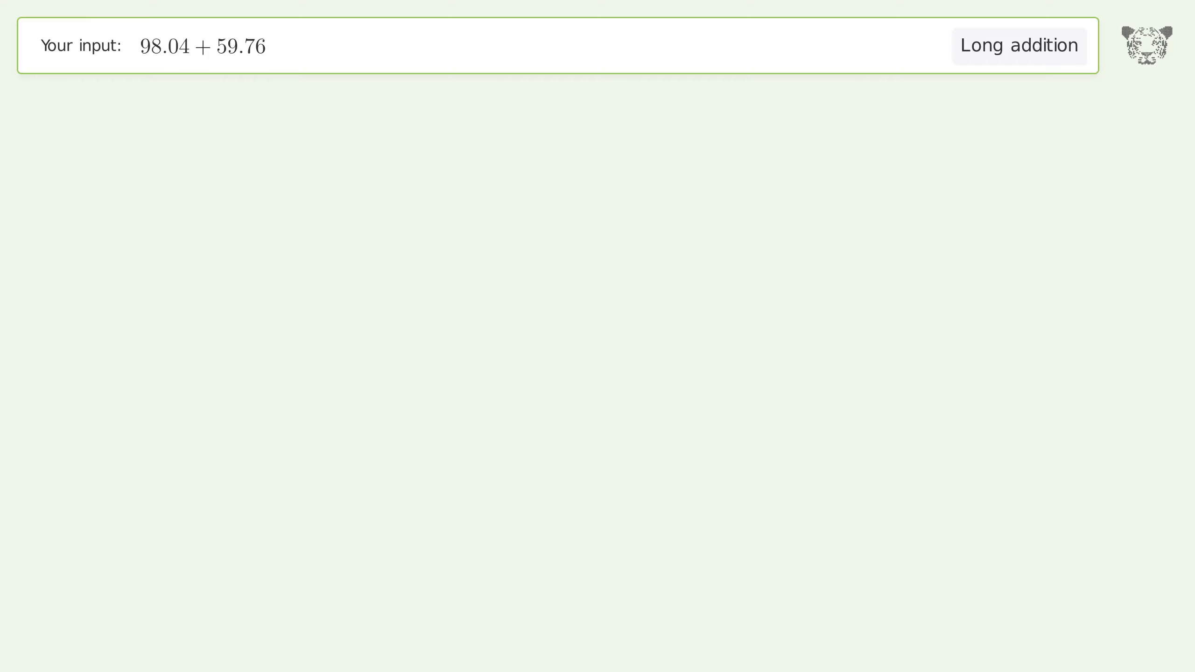
Step: Show the long addition 98.04 + 59.76 and reveal the answer 157.8
left_click(1020, 45)
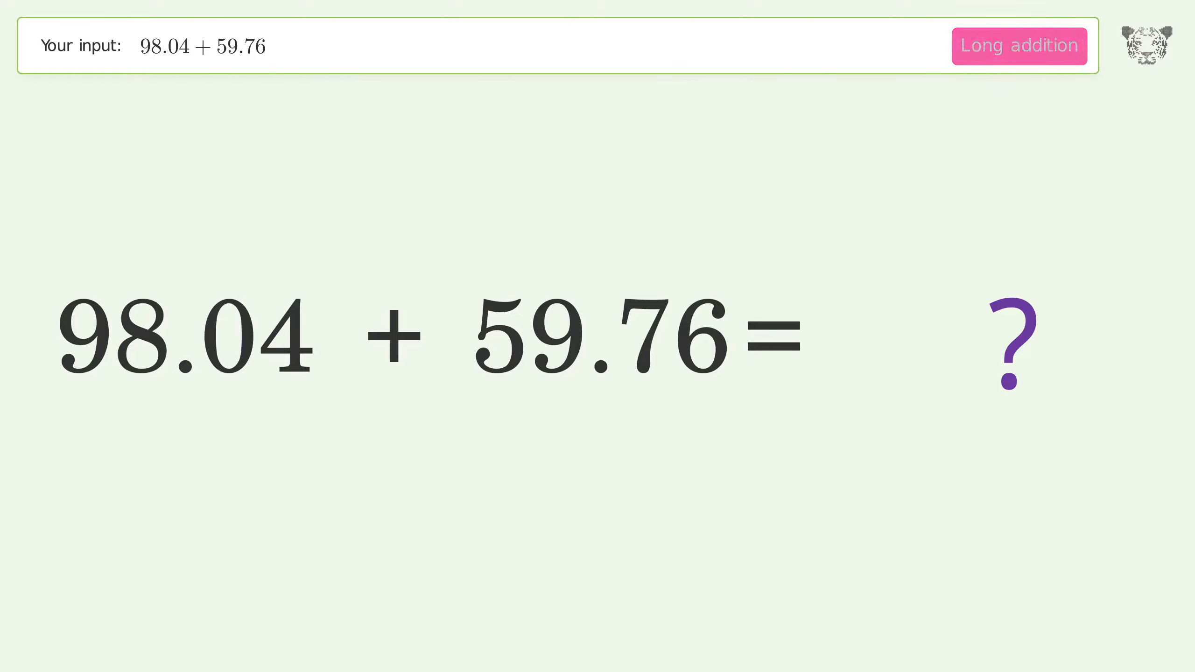
left_click(1019, 45)
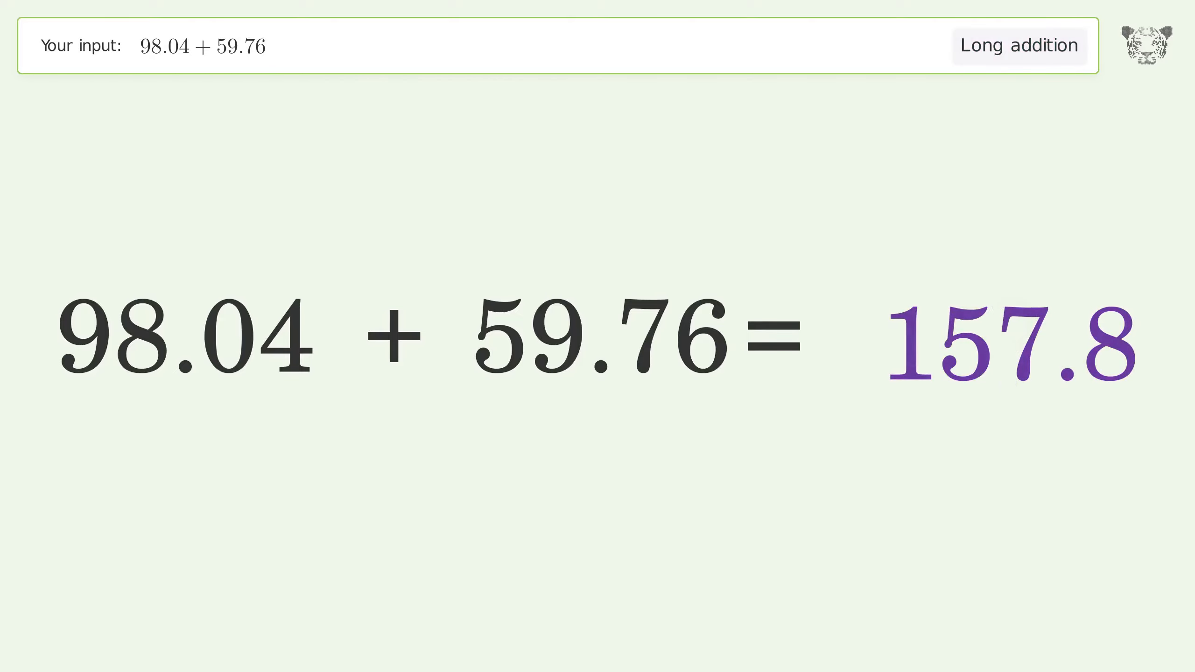